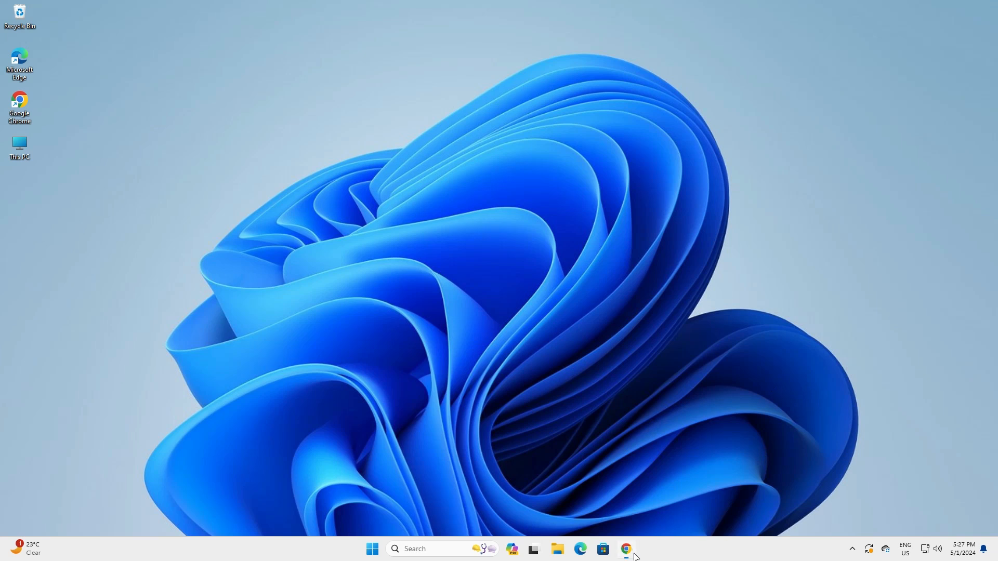
Launch Chrome and open Google News from the Google apps grid.
{"action": "left_click", "coordinate": [626, 549]}
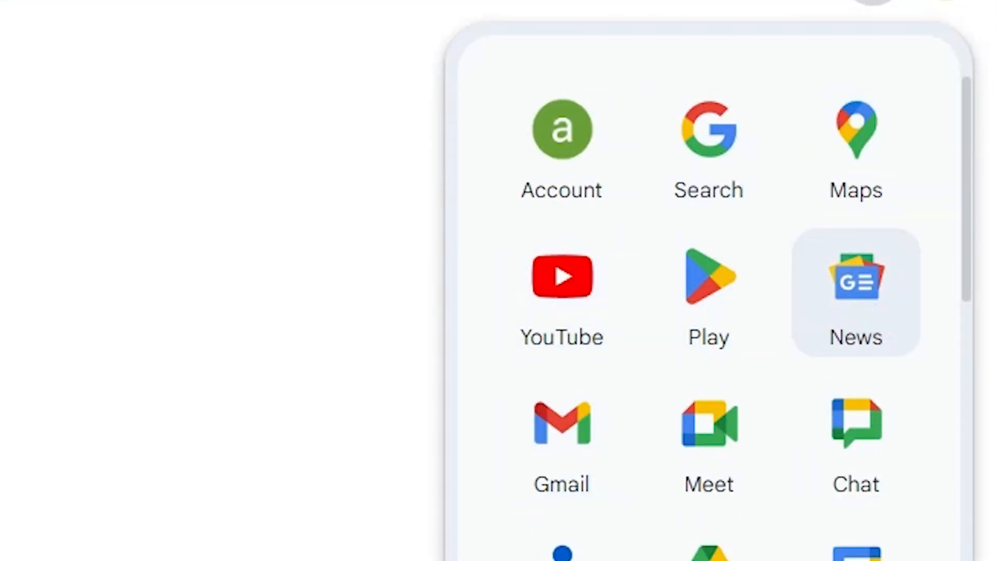
{"action": "left_click", "coordinate": [856, 277]}
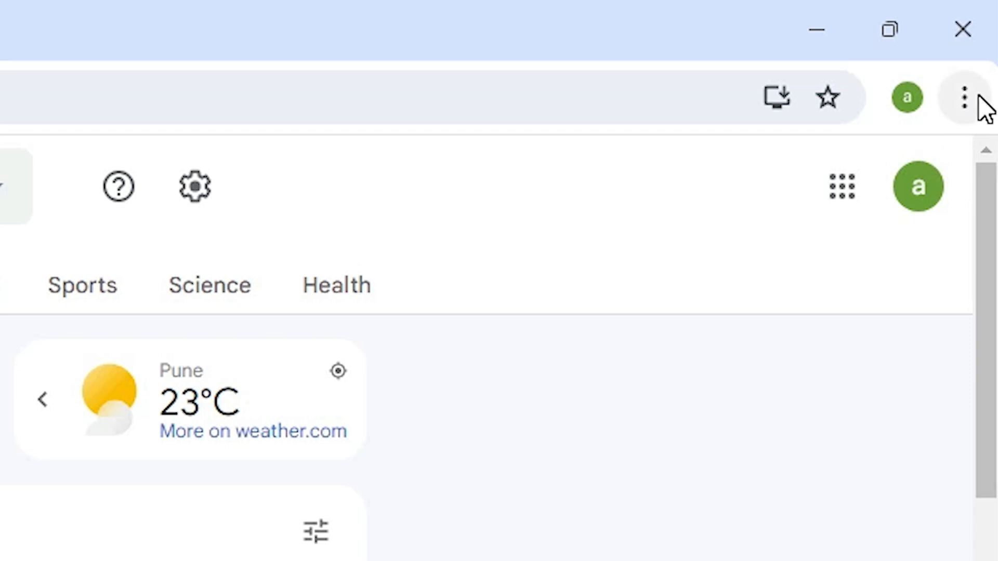
Choose Install Google News from Chrome's Save and share menu.
{"action": "left_click", "coordinate": [963, 98]}
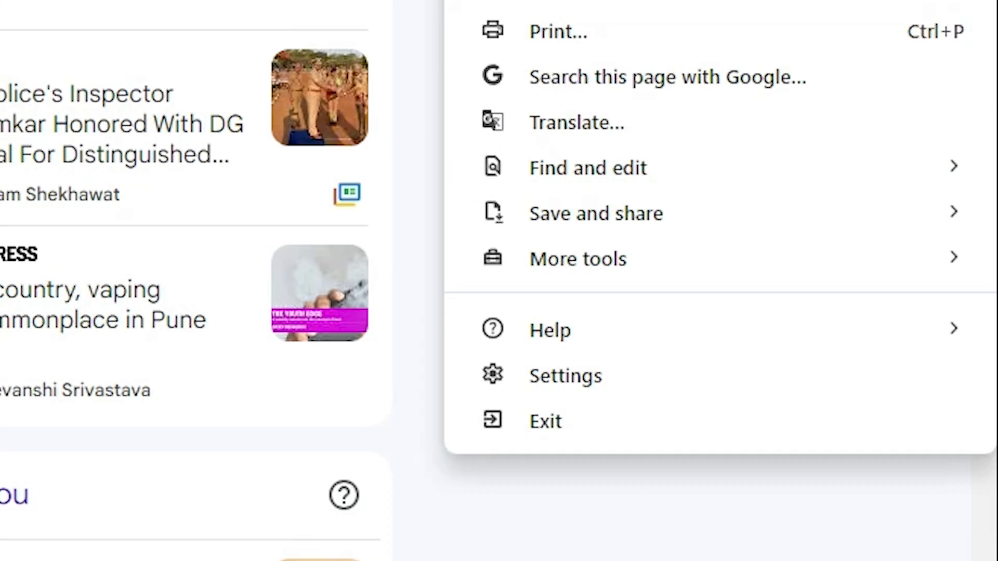
{"action": "left_click", "coordinate": [596, 212]}
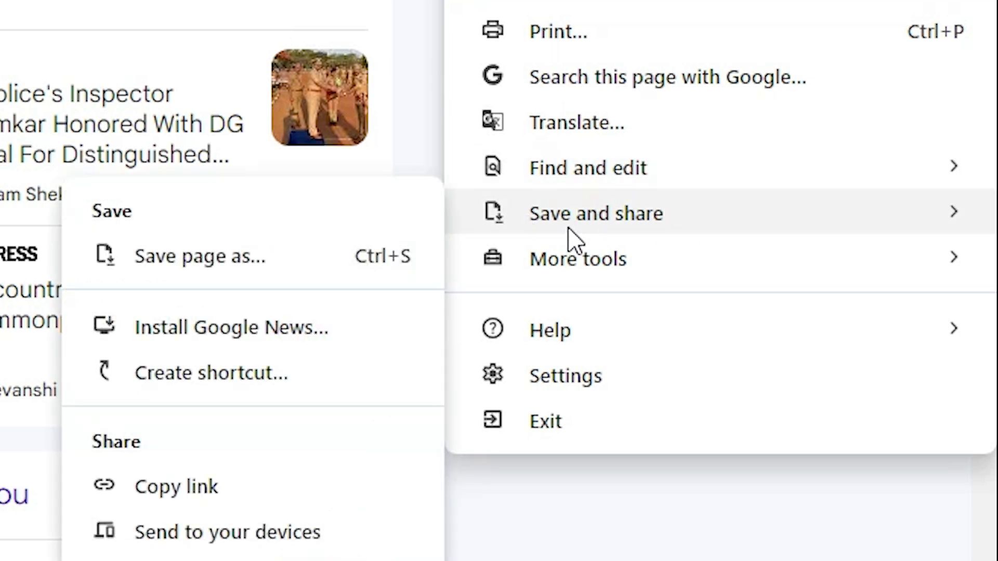
{"action": "mouse_move", "coordinate": [185, 328]}
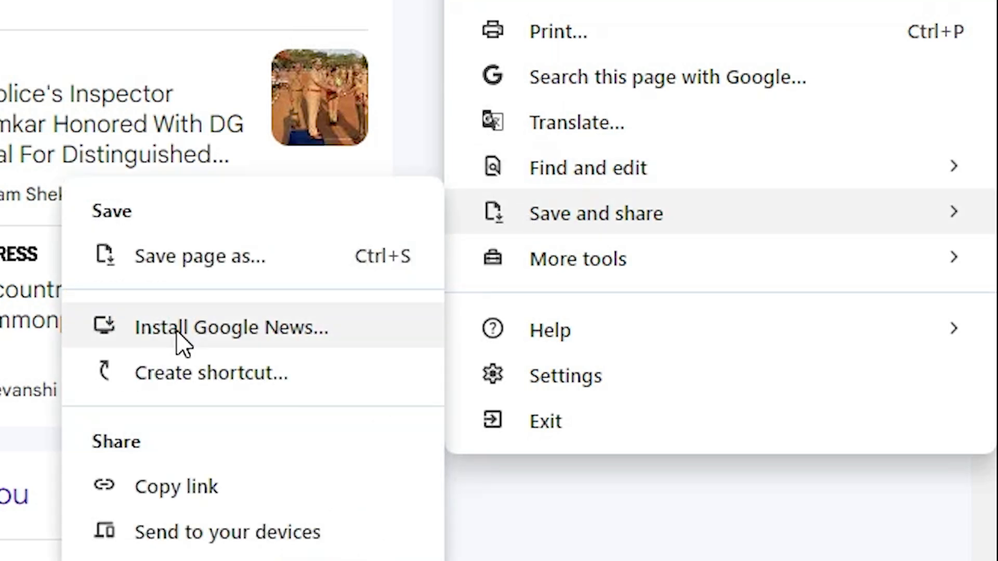
{"action": "mouse_move", "coordinate": [291, 344]}
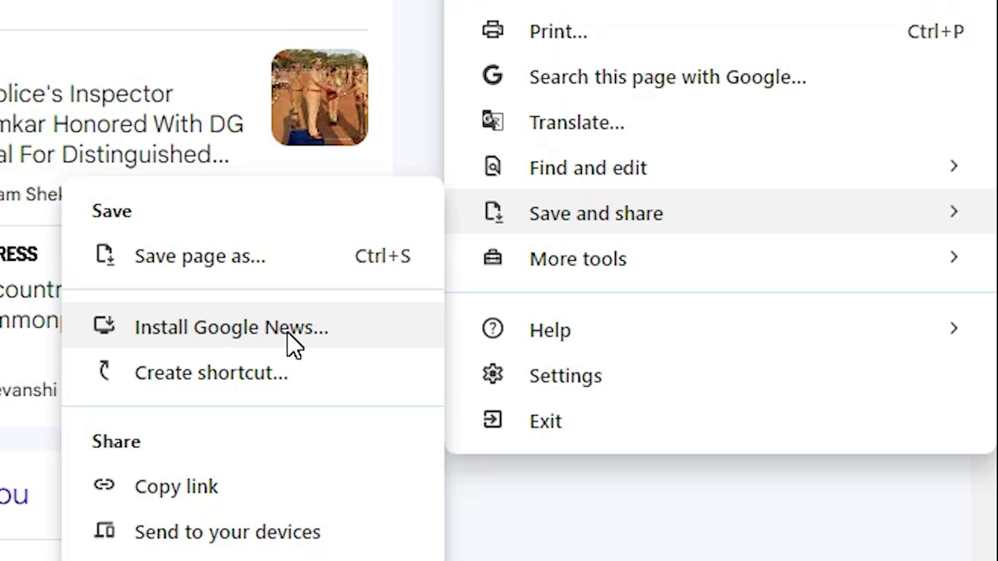
{"action": "left_click", "coordinate": [230, 327]}
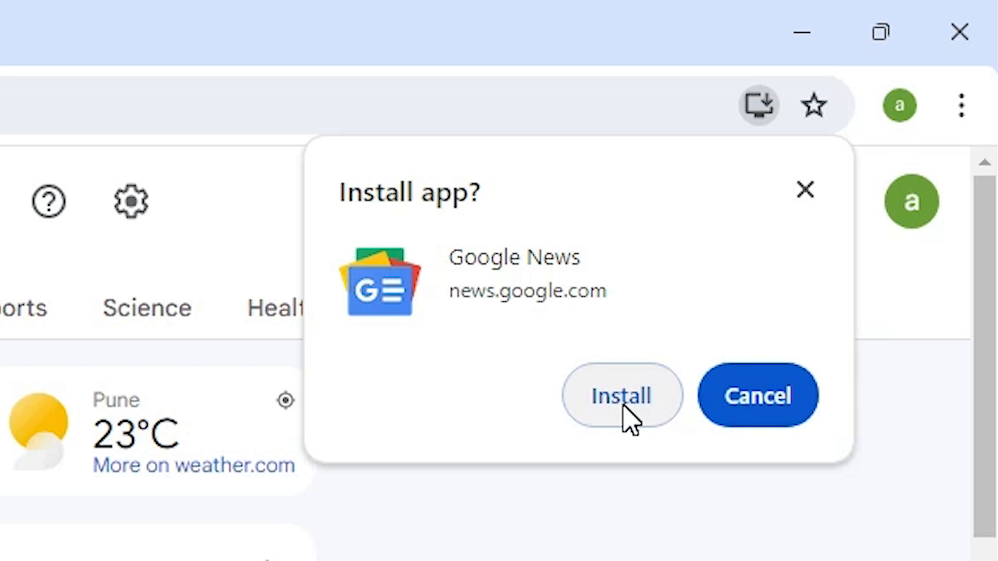
Install Google News, close its app window, and check the Start menu's Recommended list.
{"action": "left_click", "coordinate": [620, 394]}
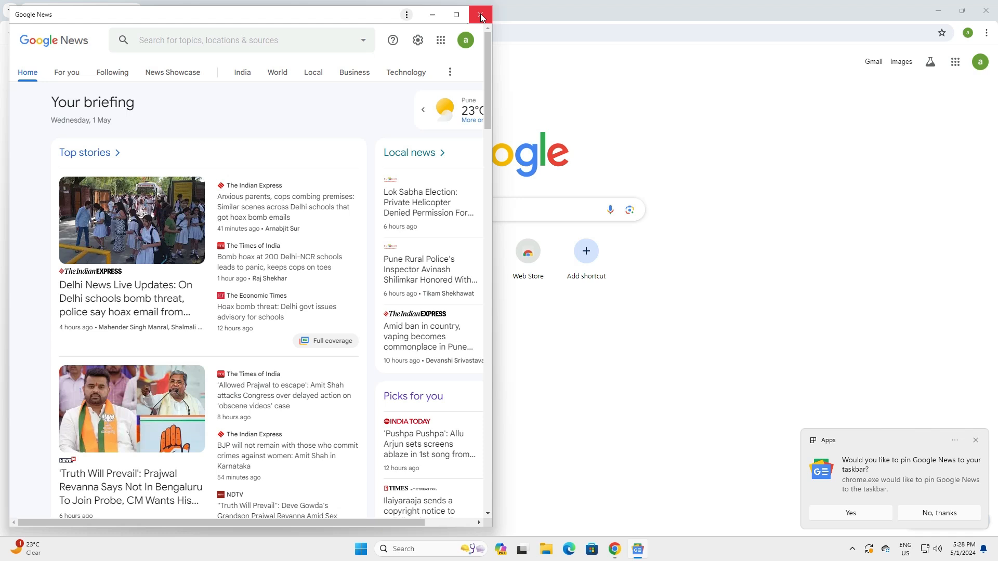
{"action": "left_click", "coordinate": [480, 14]}
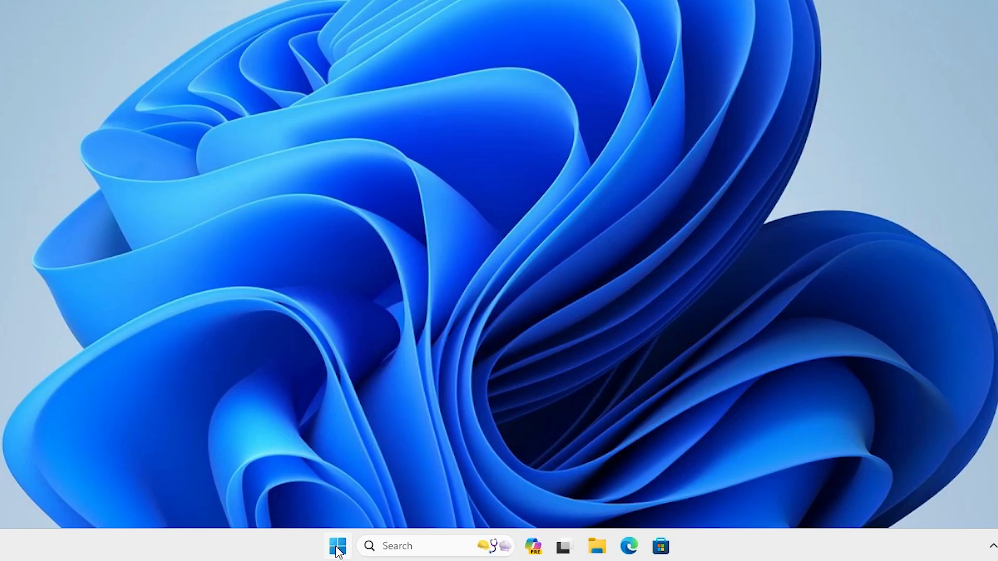
{"action": "left_click", "coordinate": [337, 547]}
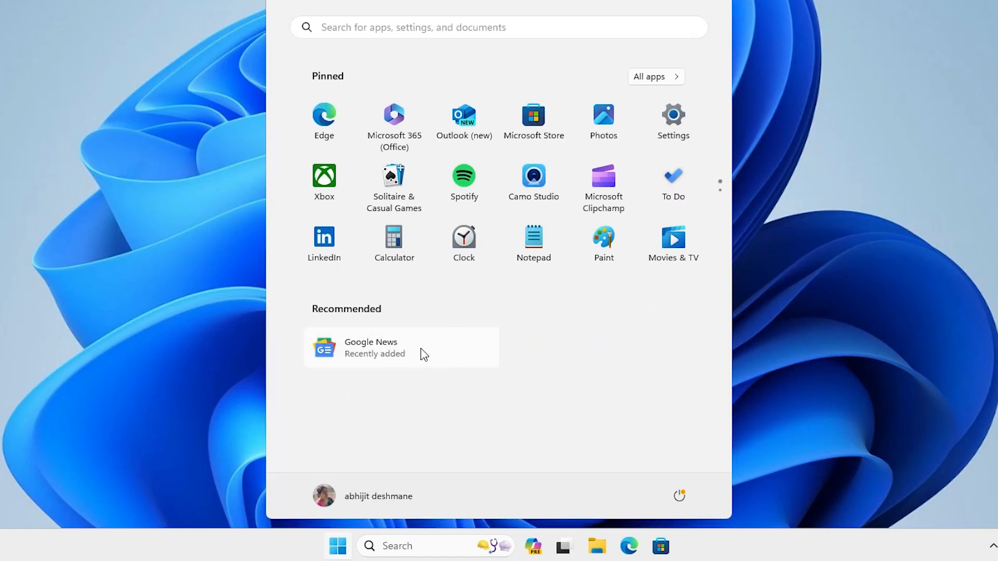
{"action": "mouse_move", "coordinate": [37, 287]}
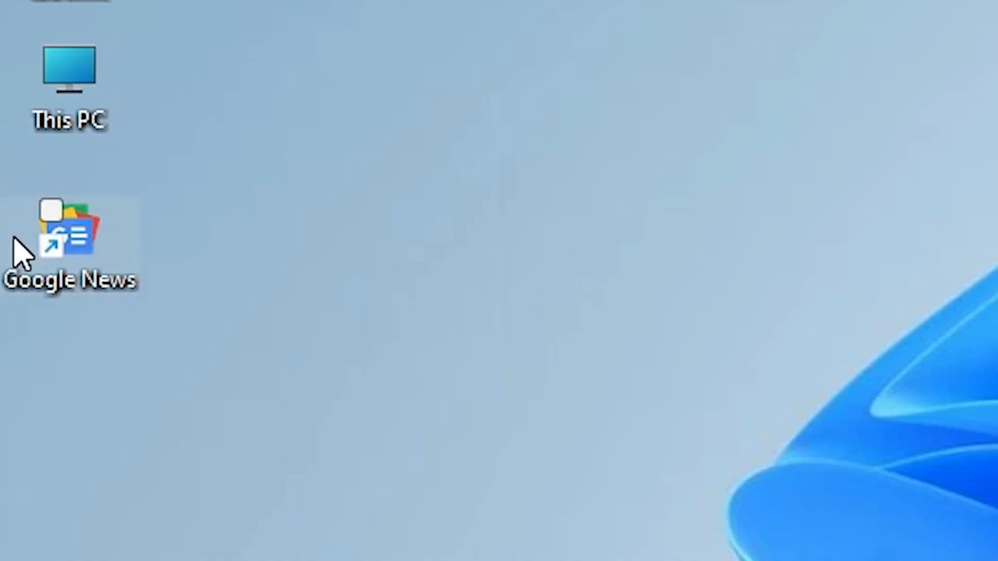
Double-click the Google News desktop shortcut to open the news briefing.
{"action": "left_click", "coordinate": [69, 239]}
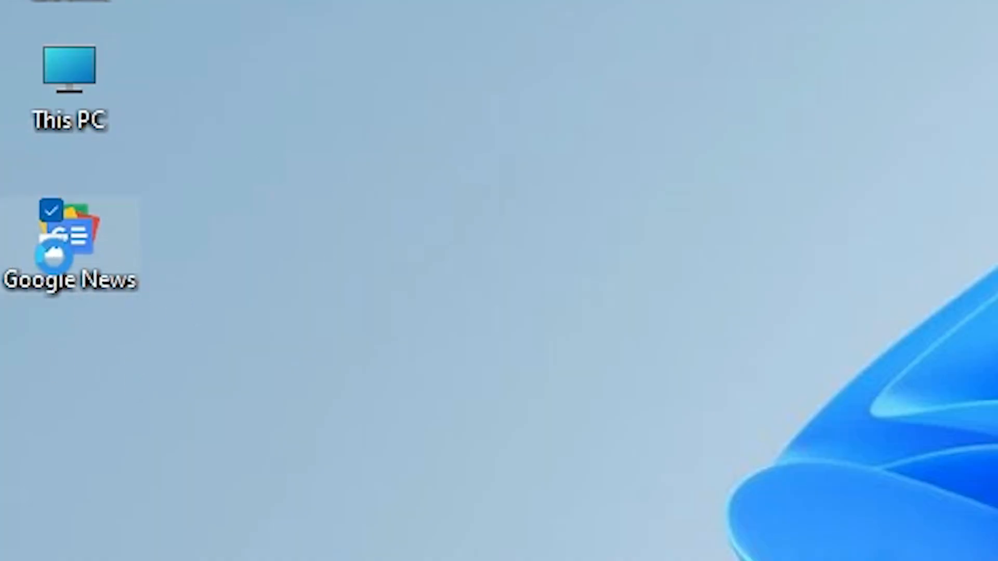
{"action": "double_click", "coordinate": [70, 242]}
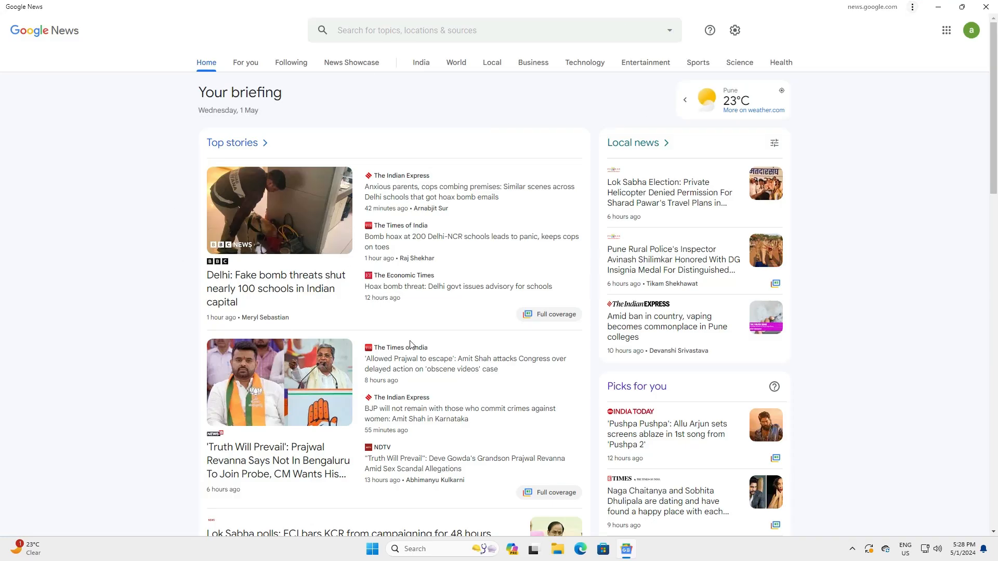